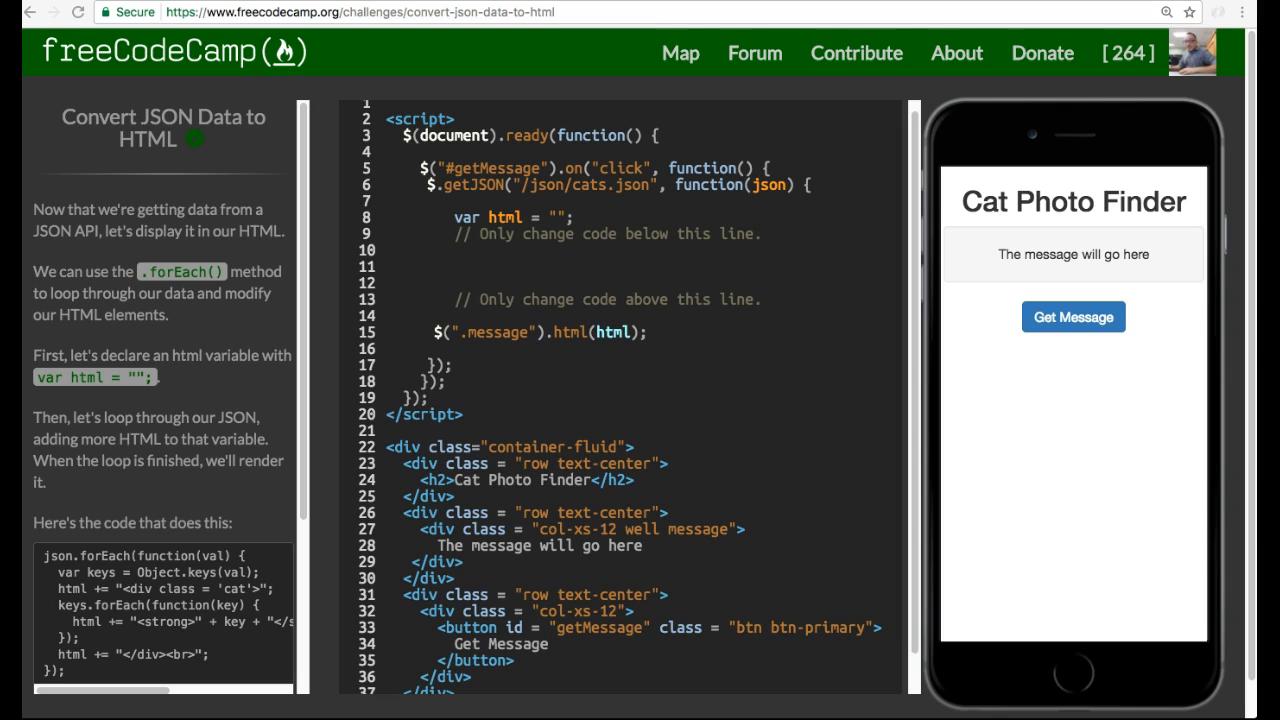
mouse_move(28, 53)
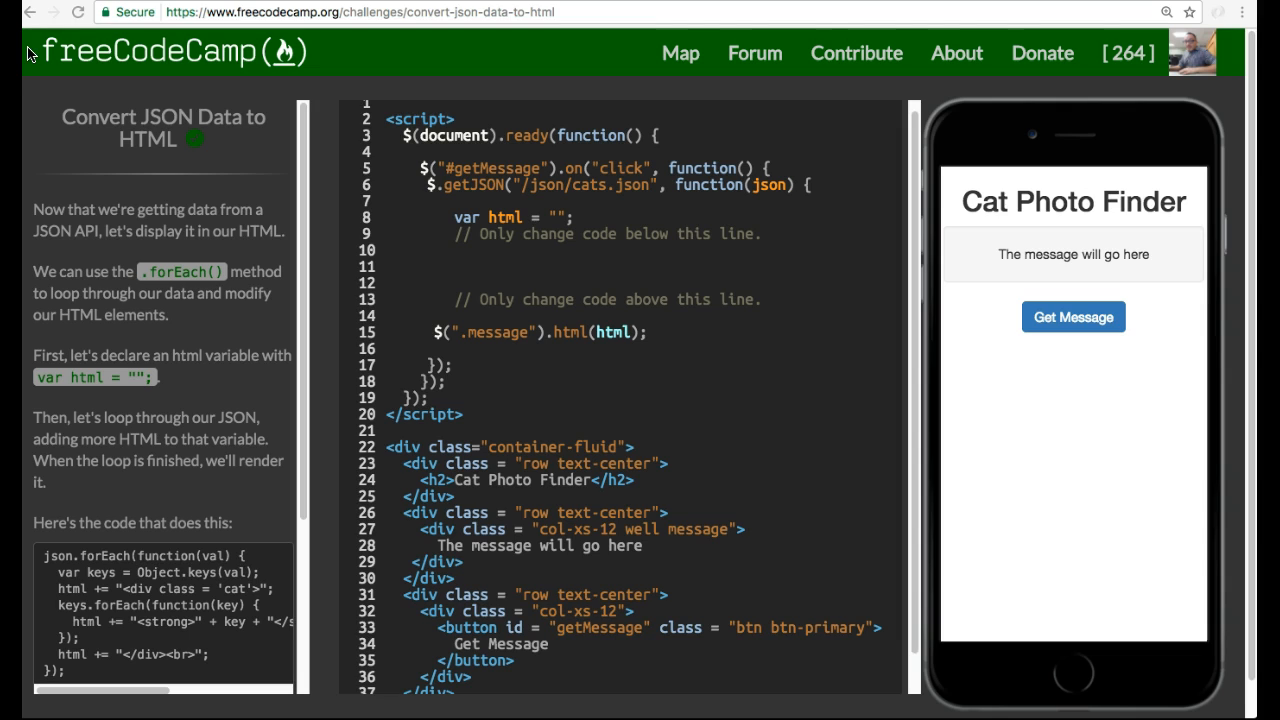
mouse_move(95, 202)
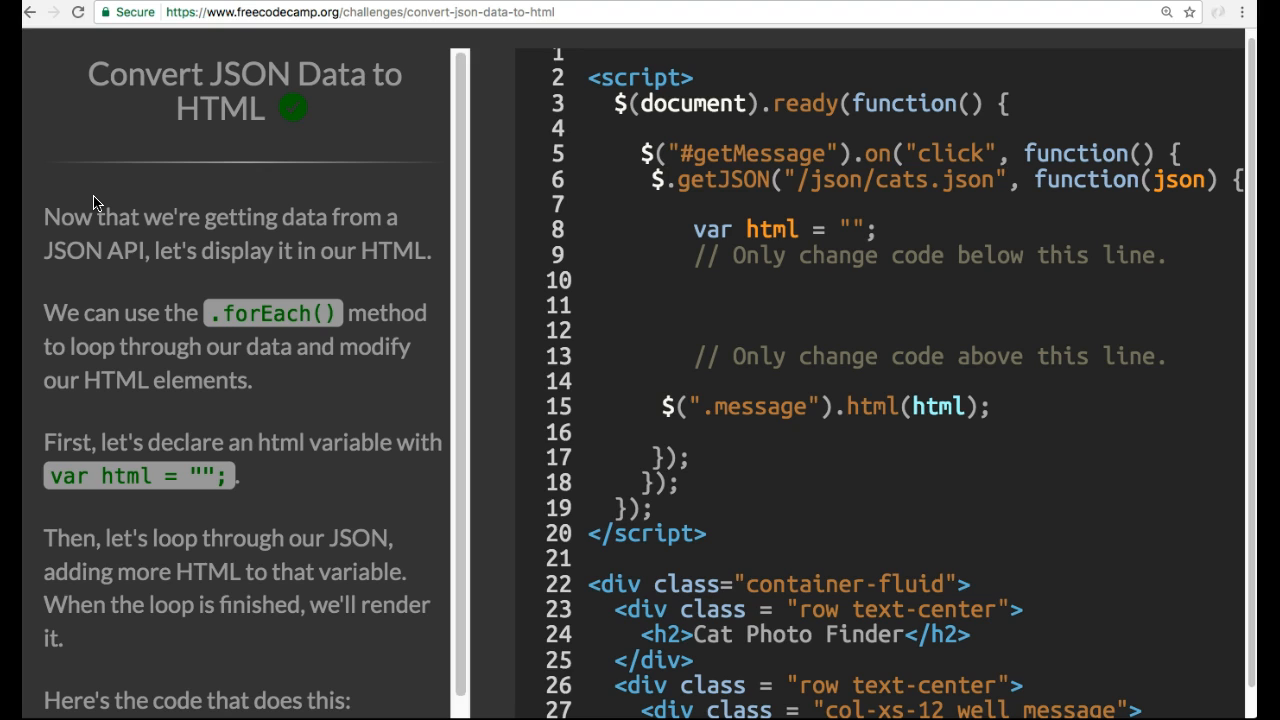
mouse_move(103, 203)
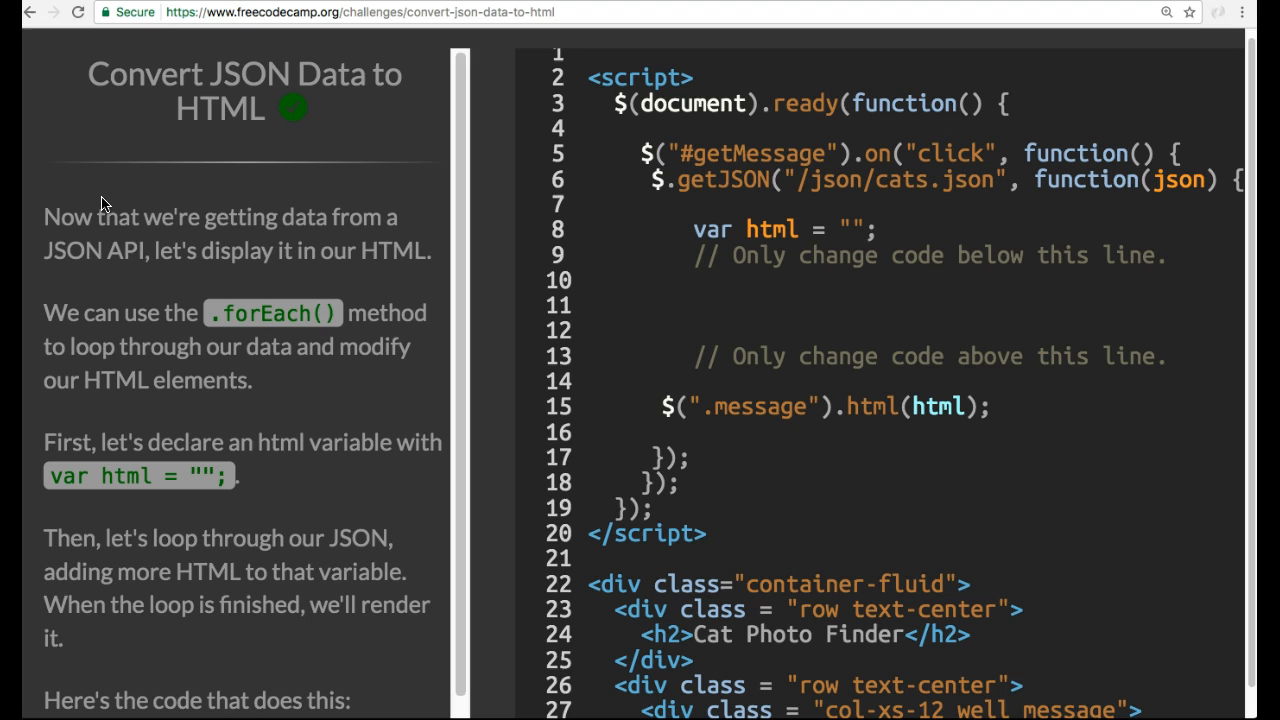
Add the json.forEach loop with an inner keys.forEach appending bold key/value lines.
scroll("down", 3)
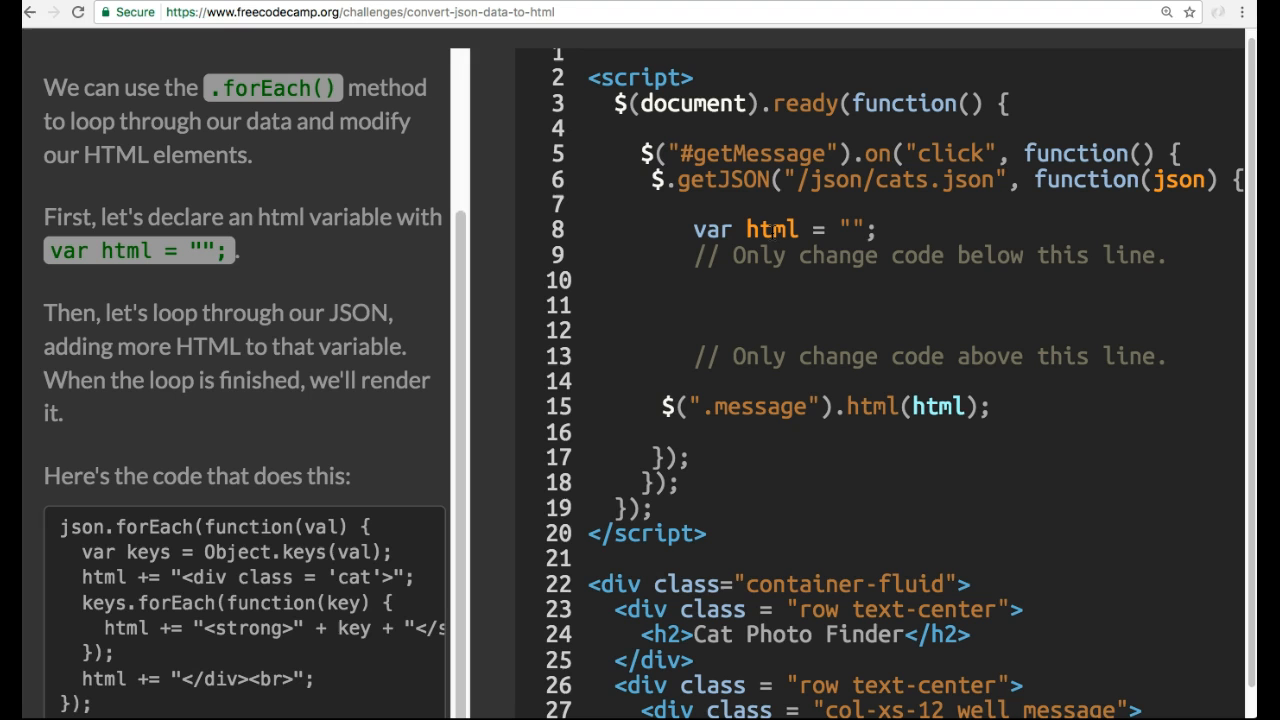
scroll("down", 3)
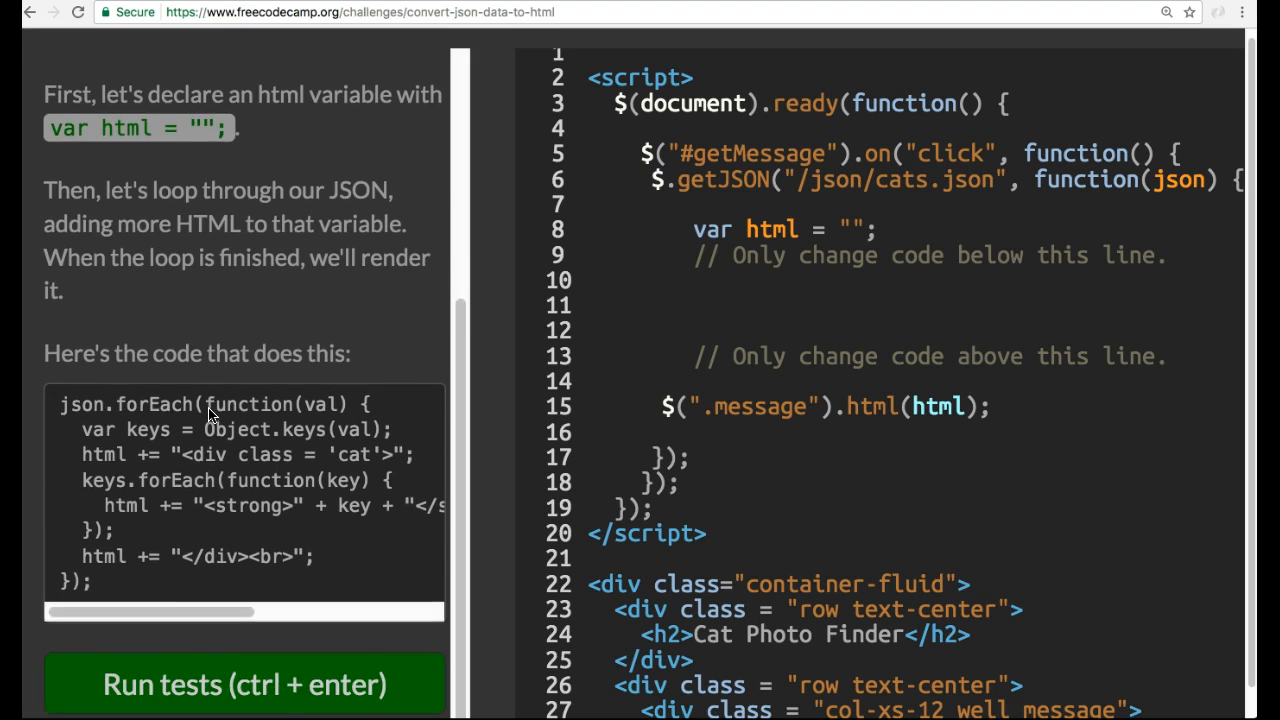
scroll("down", 3)
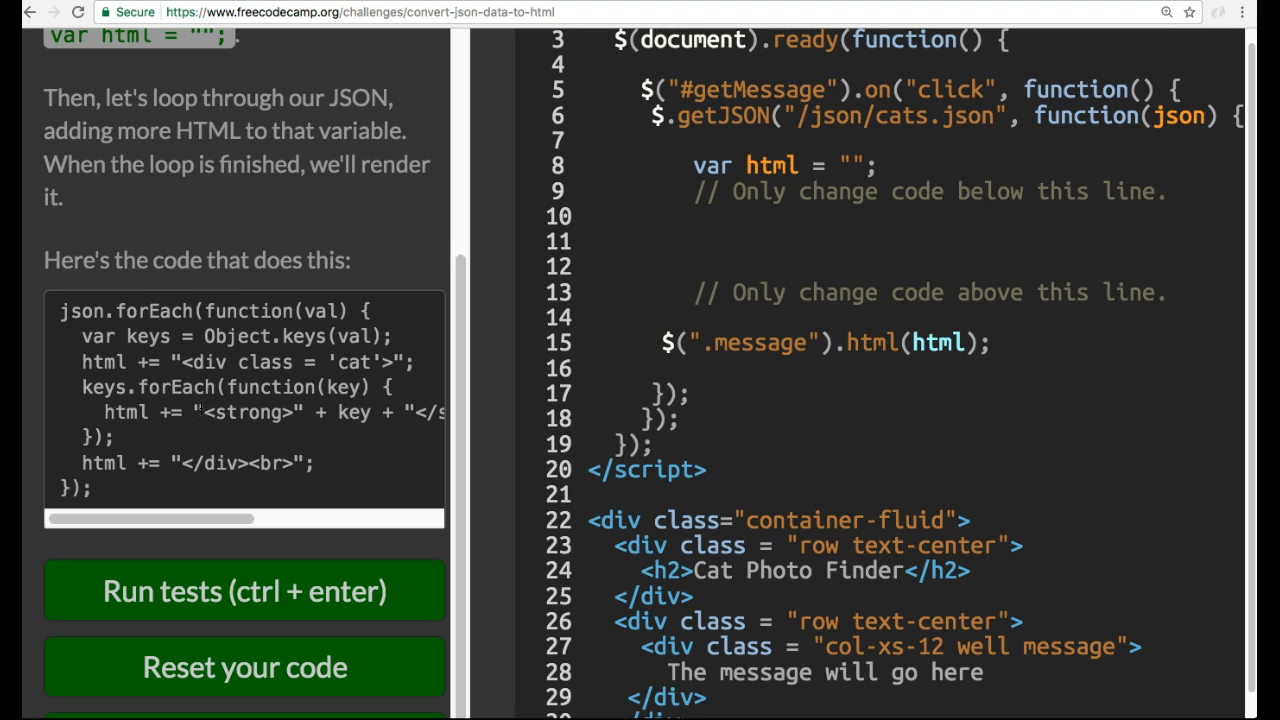
mouse_move(105, 495)
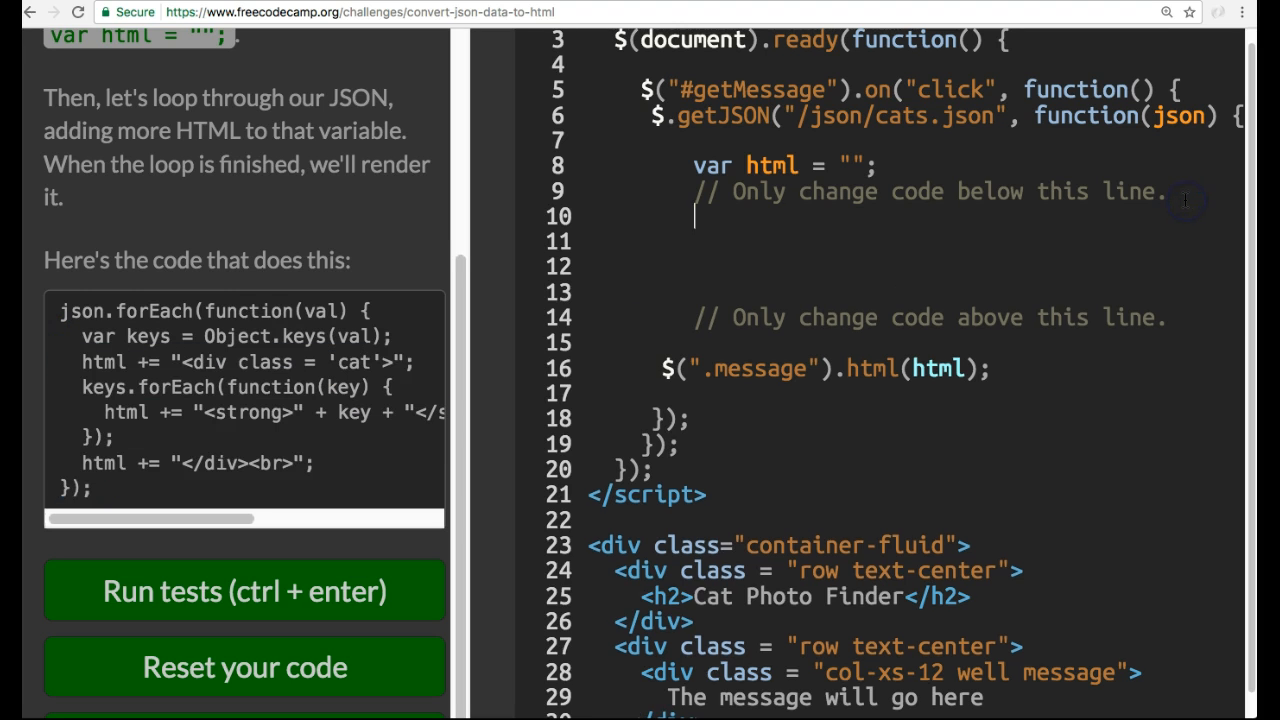
type("json.forEach(function(val) {")
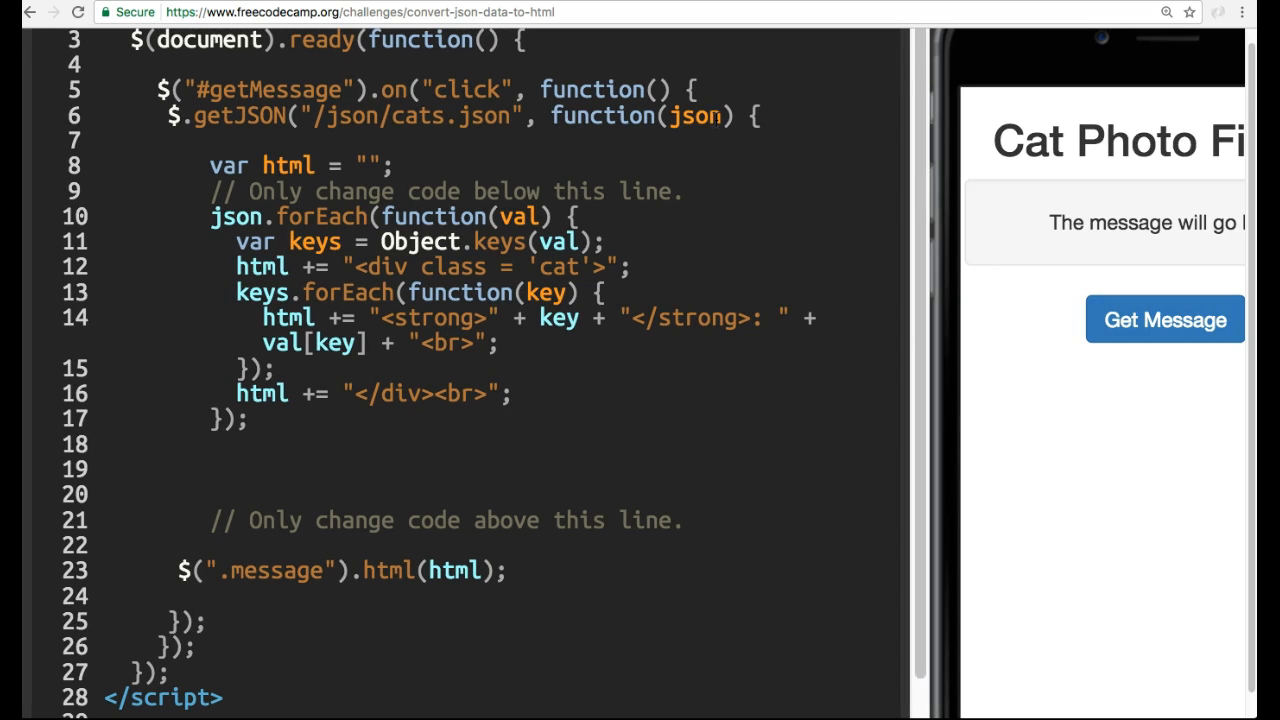
left_click(234, 392)
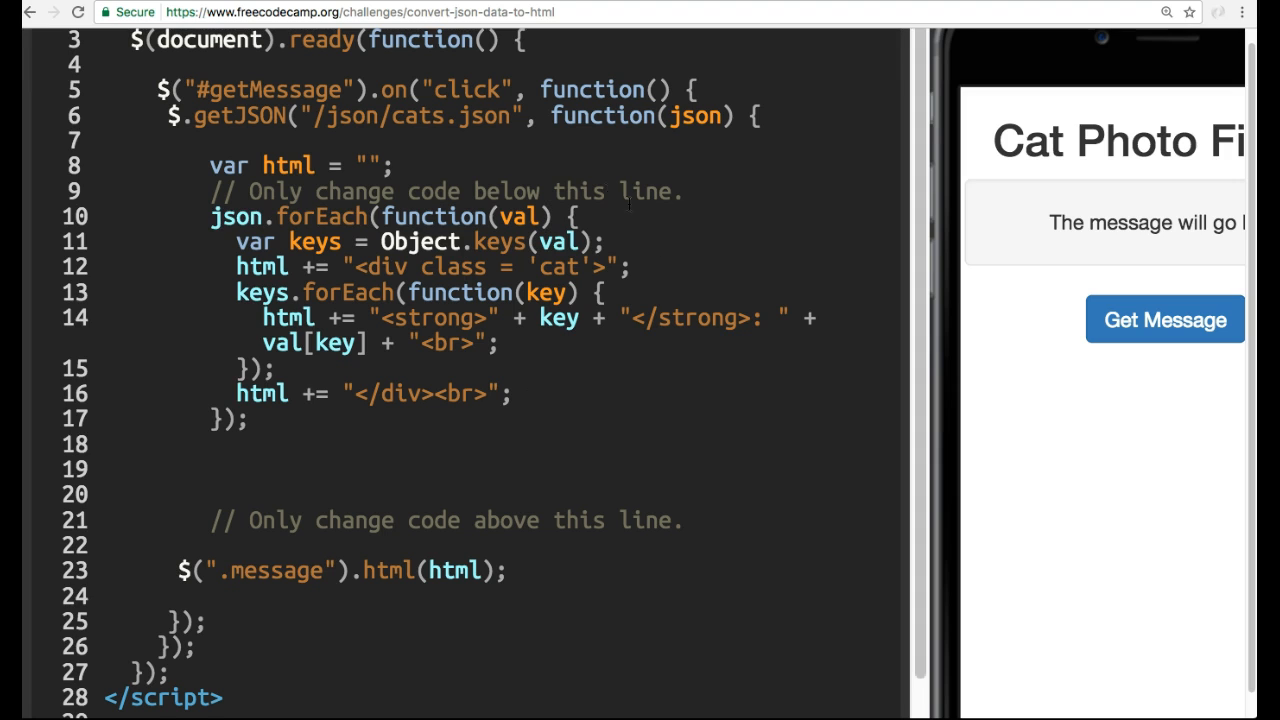
Run Get Message and scroll the preview through each cat's bold-labelled details.
left_click(1164, 319)
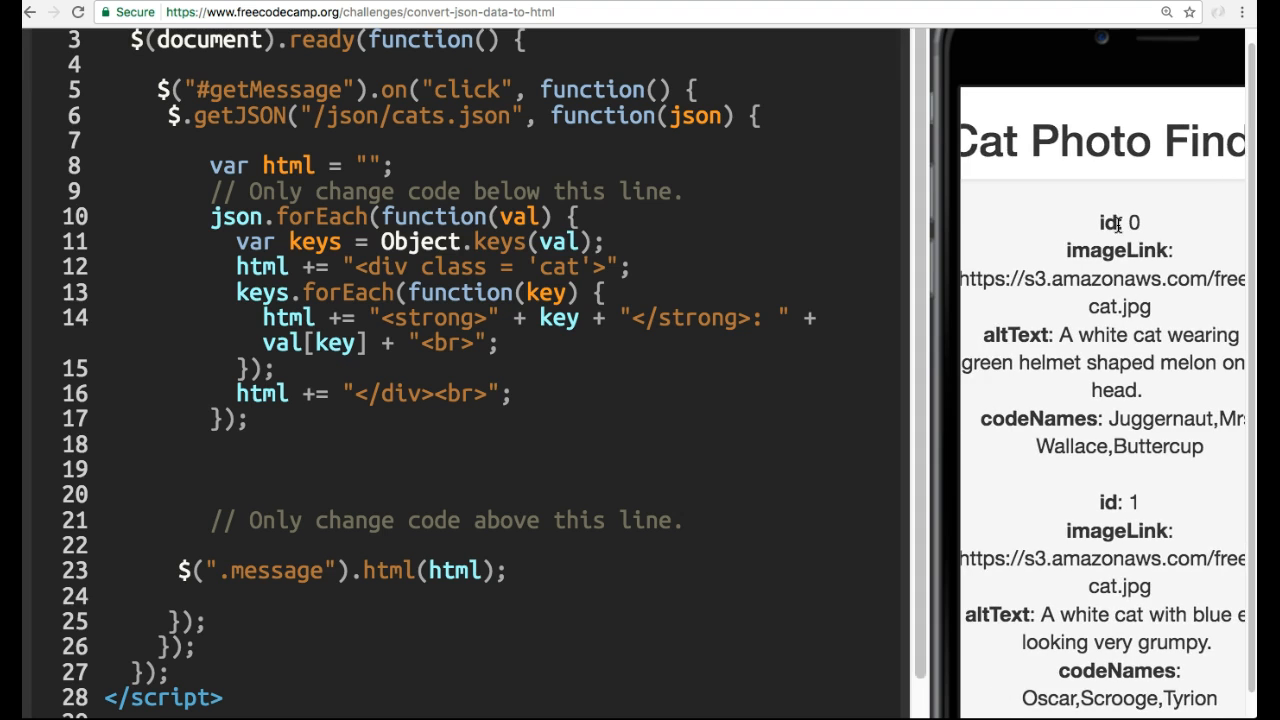
scroll("down", 3)
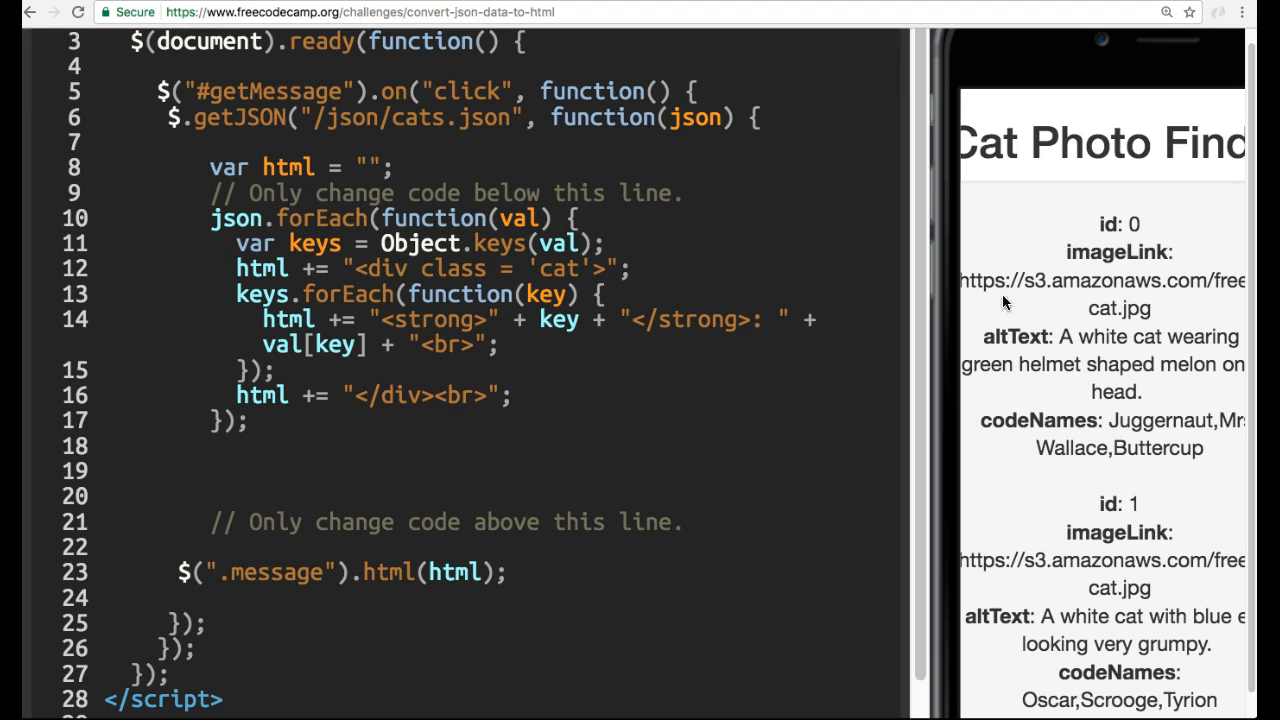
mouse_move(1043, 262)
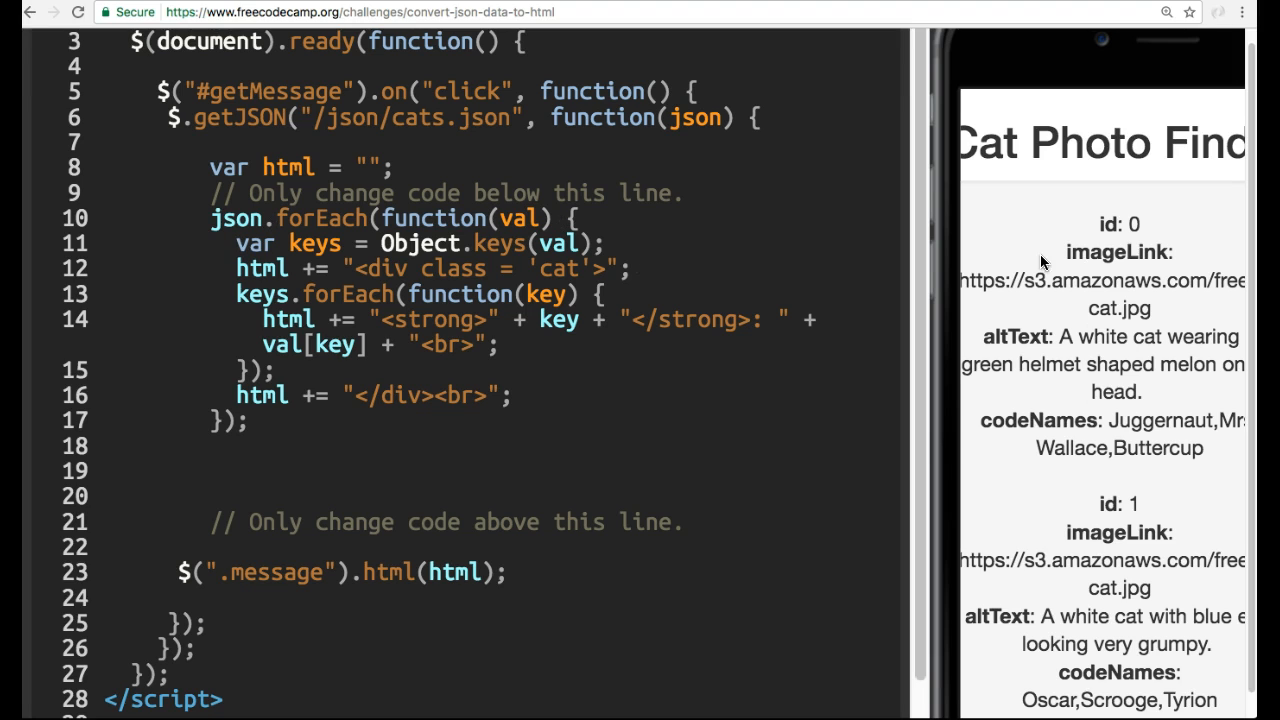
mouse_move(1122, 244)
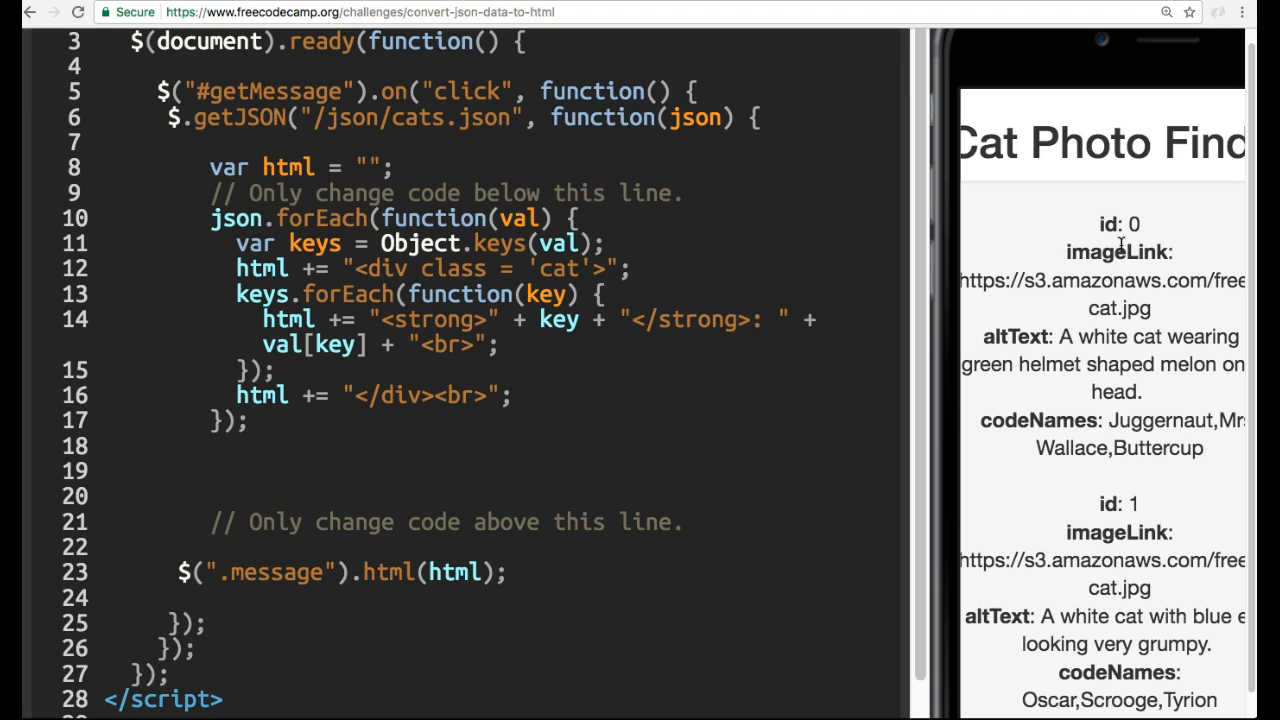
mouse_move(1115, 472)
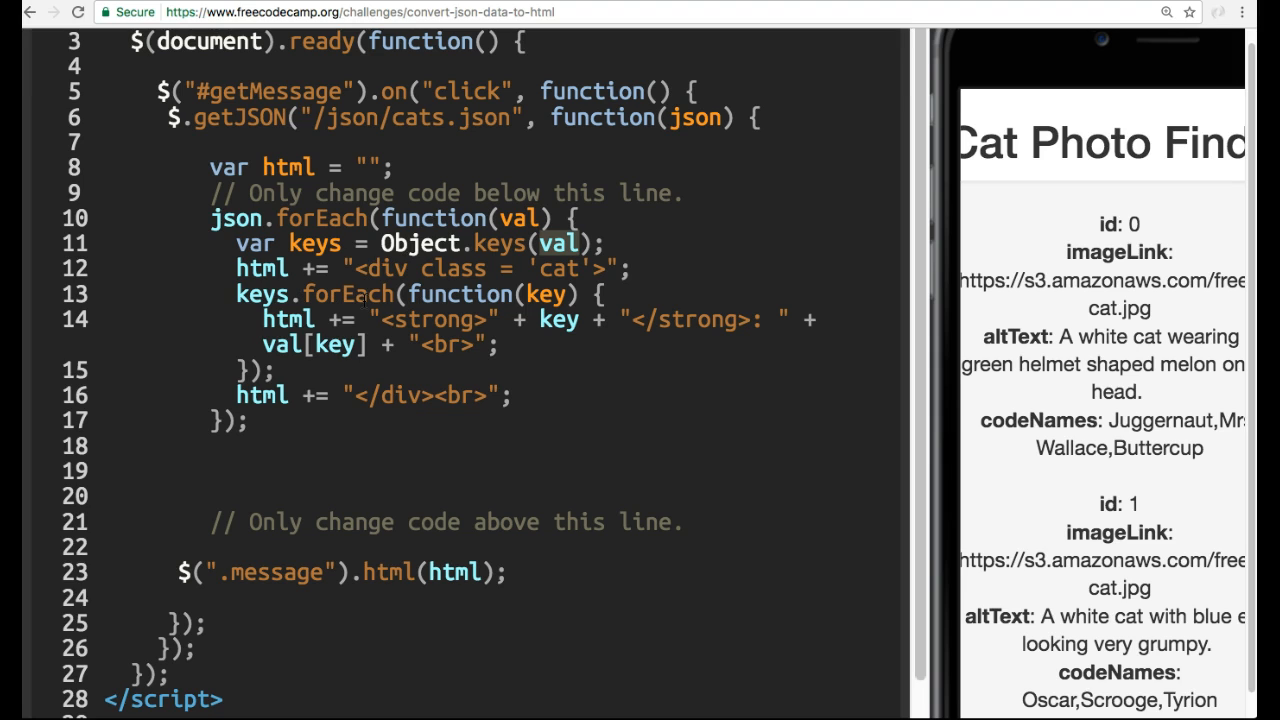
mouse_move(918, 307)
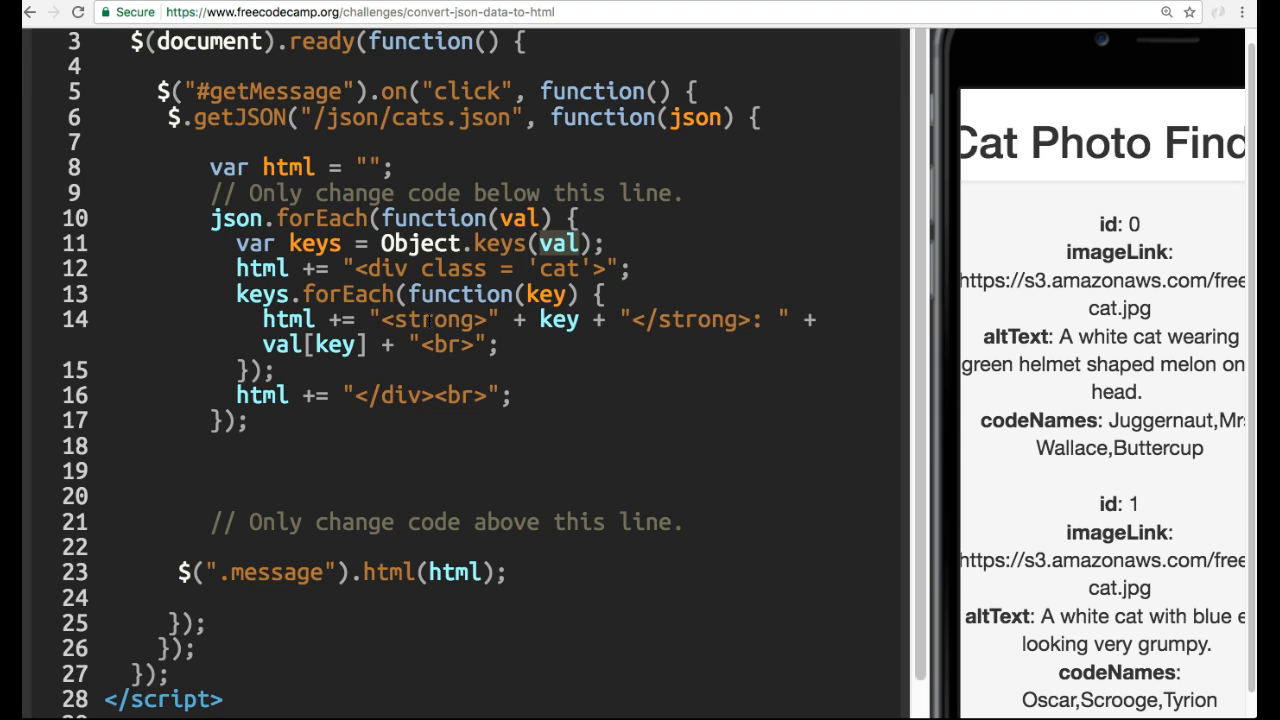
mouse_move(1053, 258)
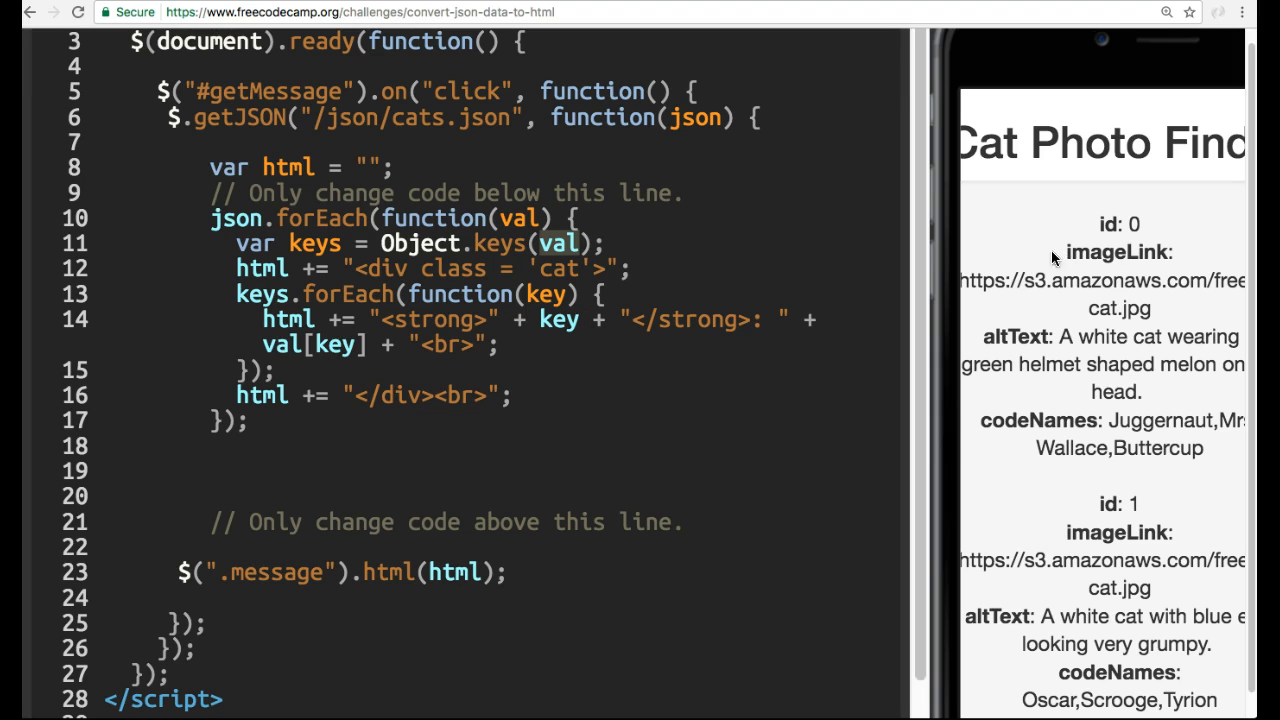
mouse_move(1100, 230)
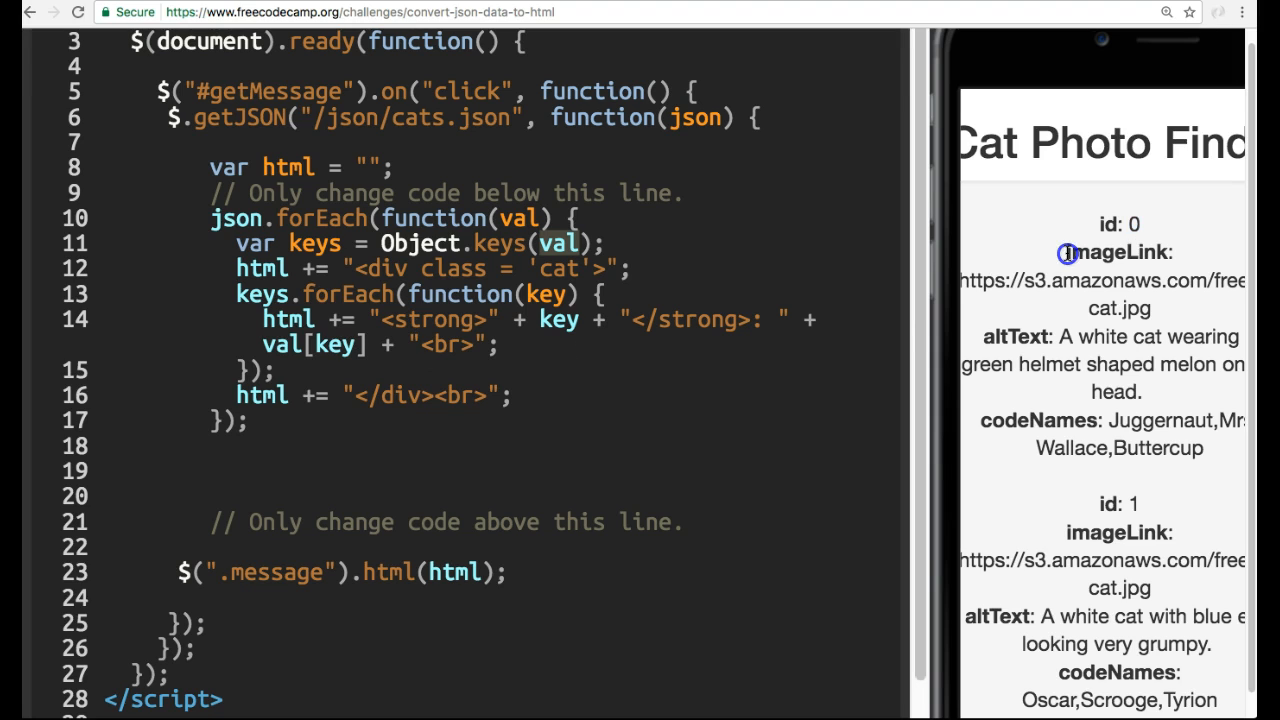
double_click(1110, 252)
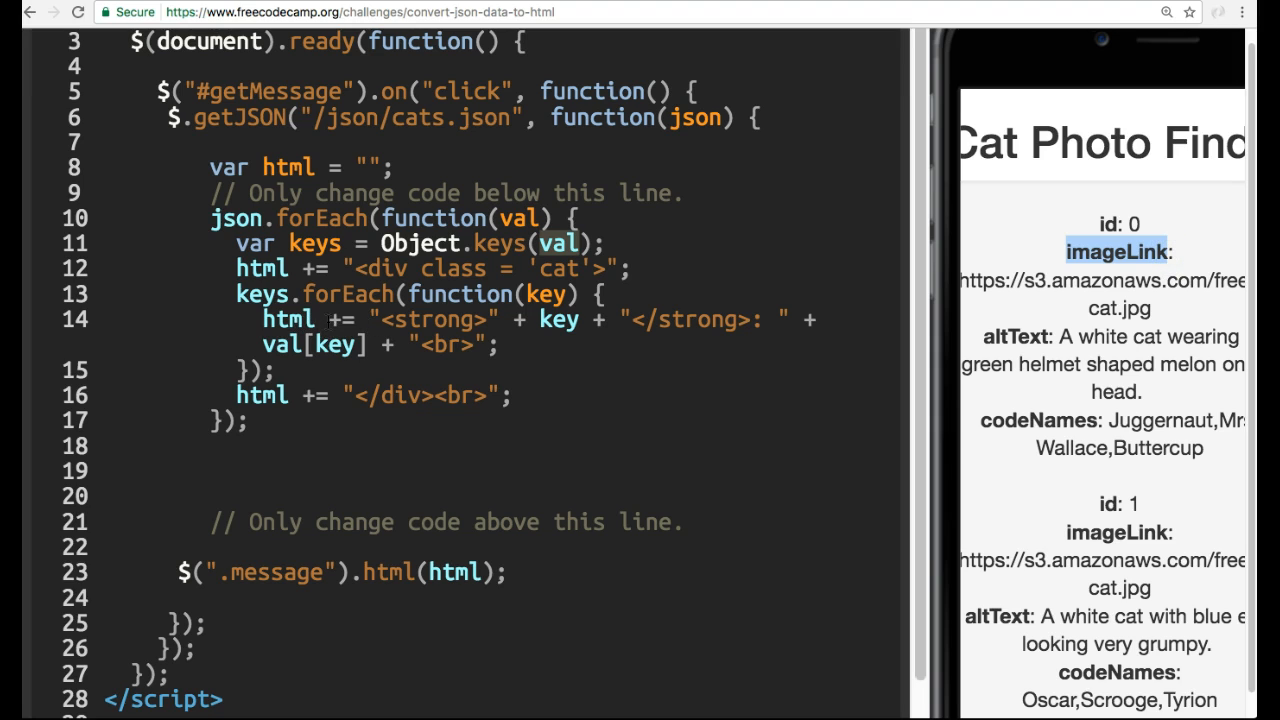
mouse_move(1070, 270)
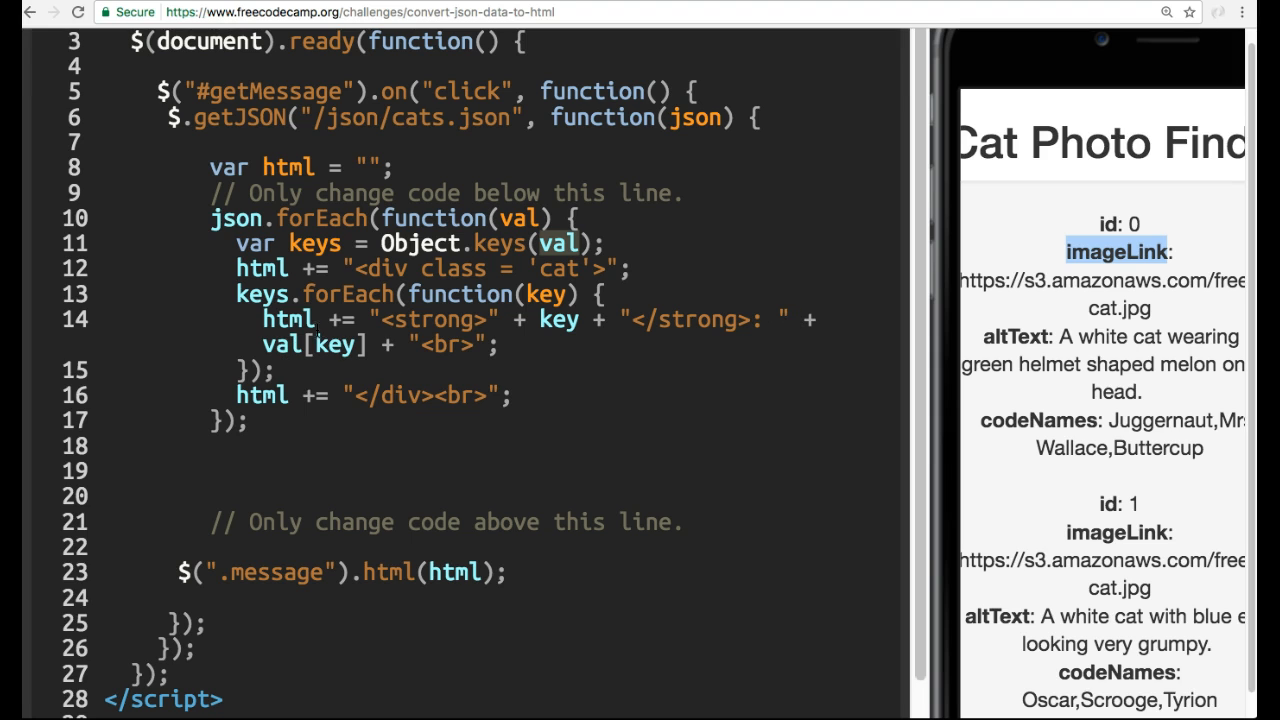
left_click(963, 282)
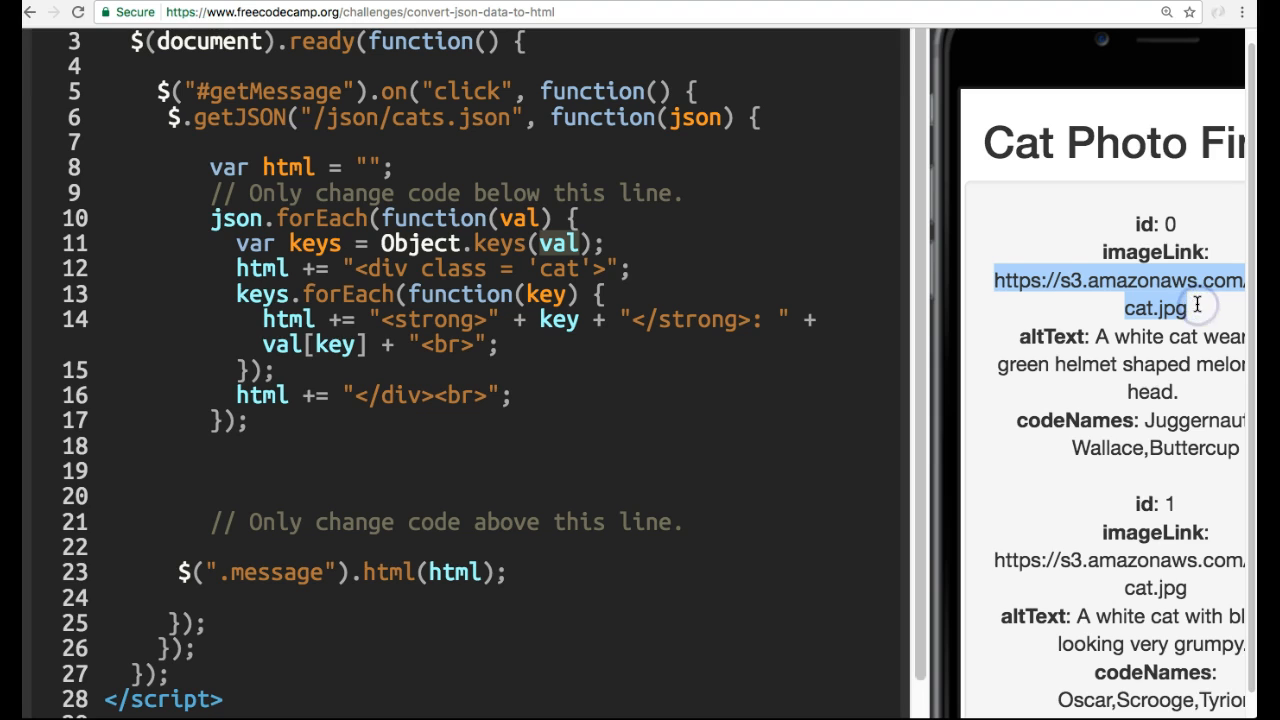
mouse_move(547, 374)
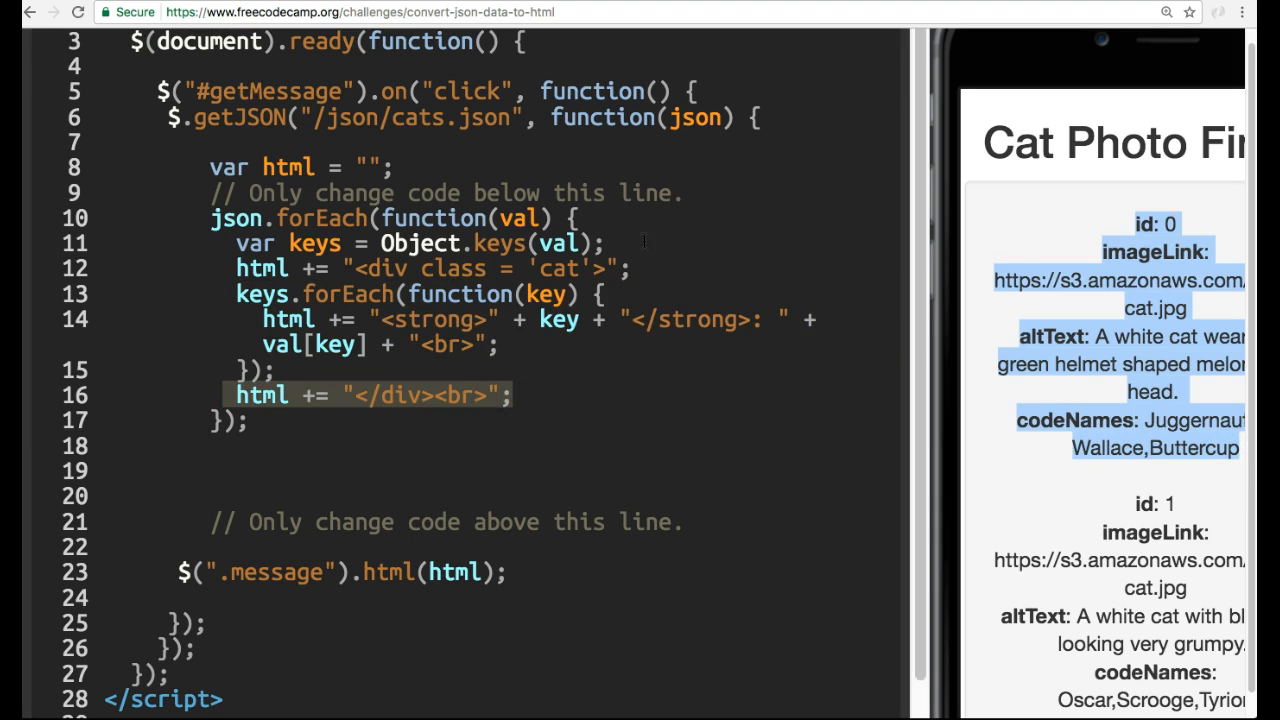
mouse_move(1140, 508)
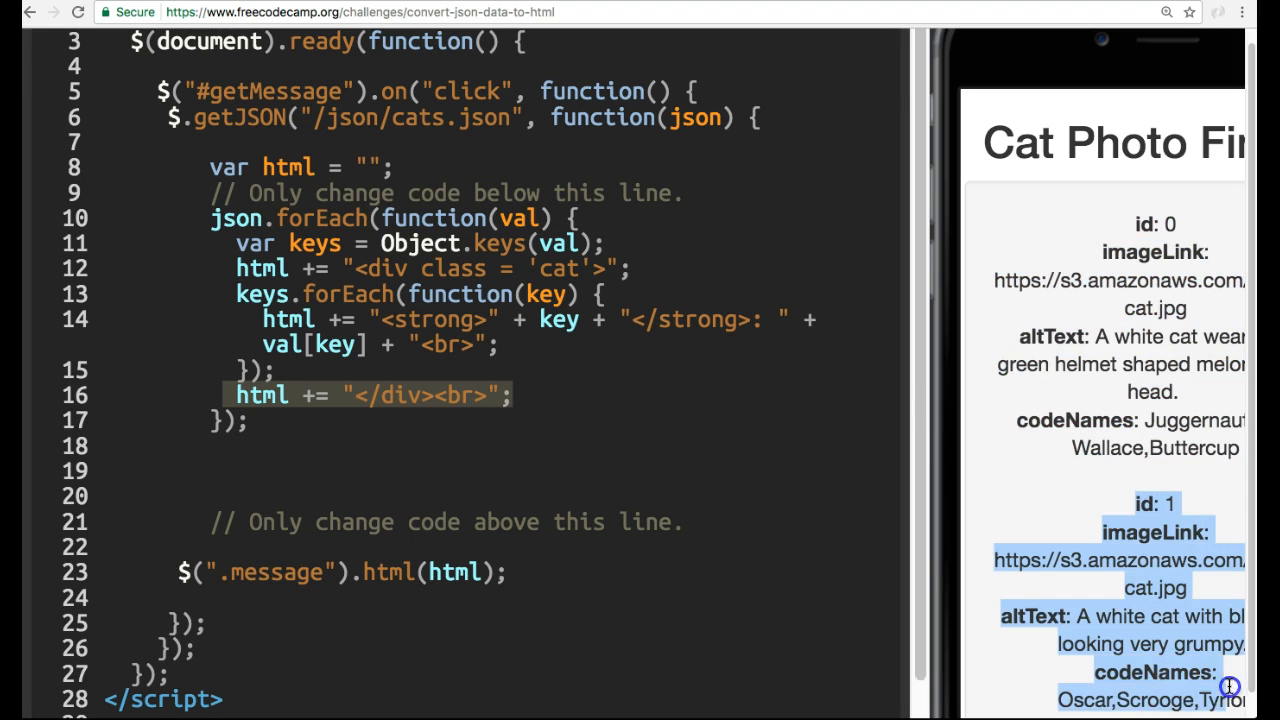
scroll("down", 3)
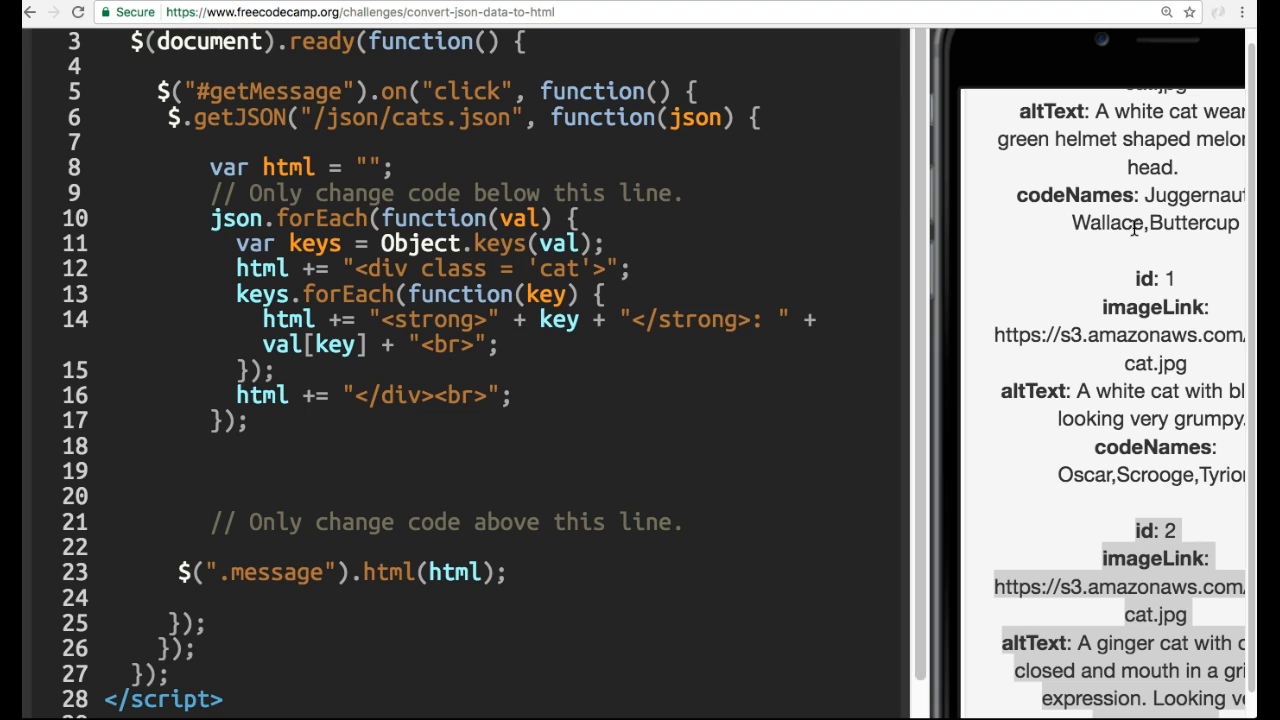
scroll("up", 3)
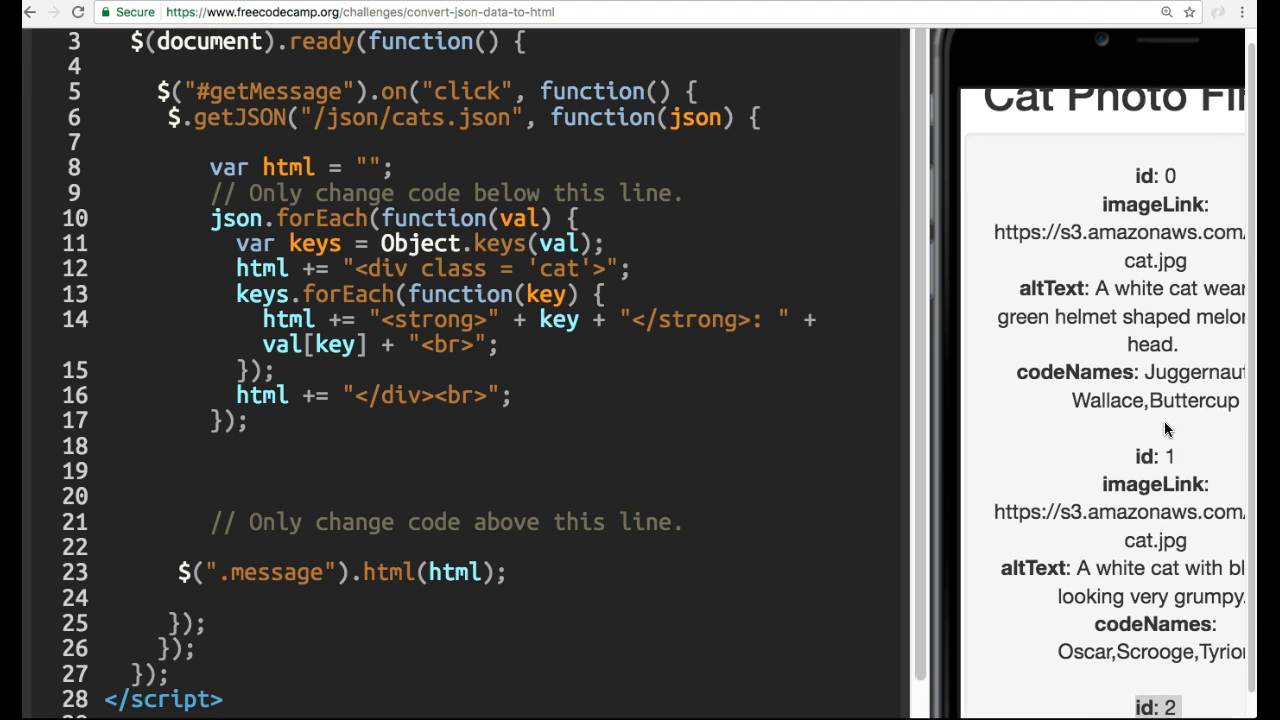
mouse_move(1150, 375)
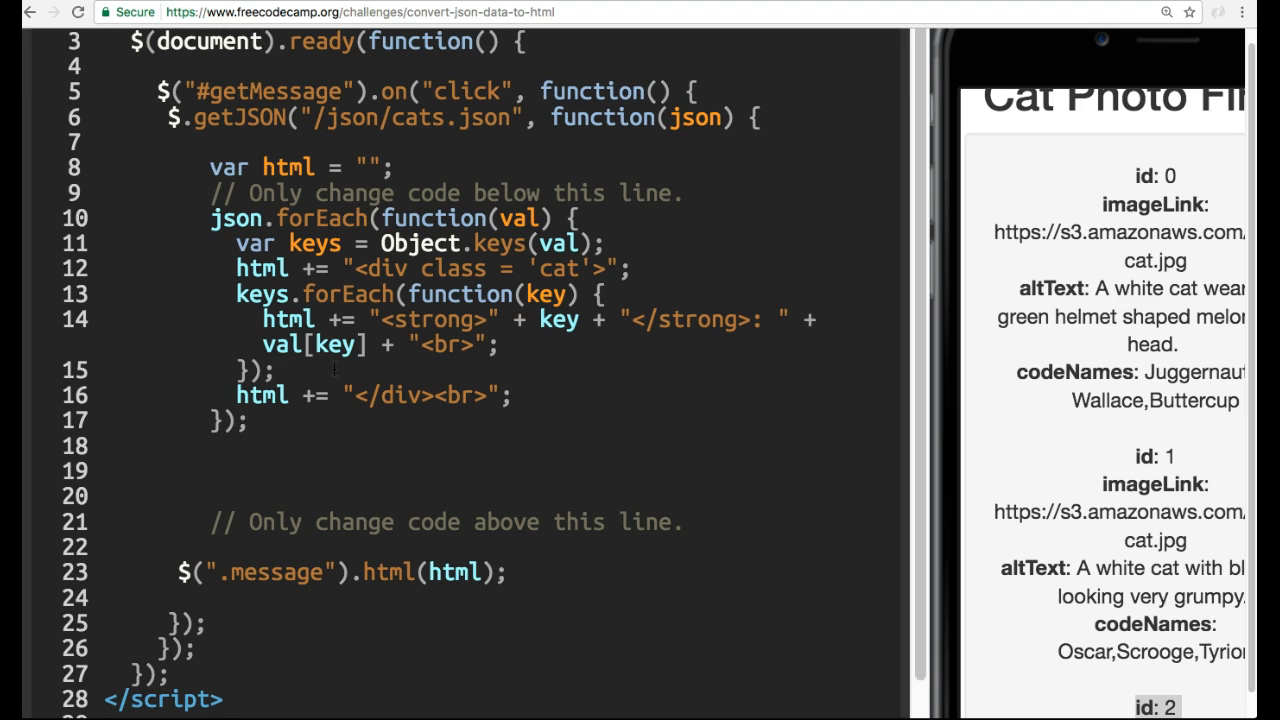
Run the challenge tests, then re-render the cat data with Get Message.
left_click(162, 492)
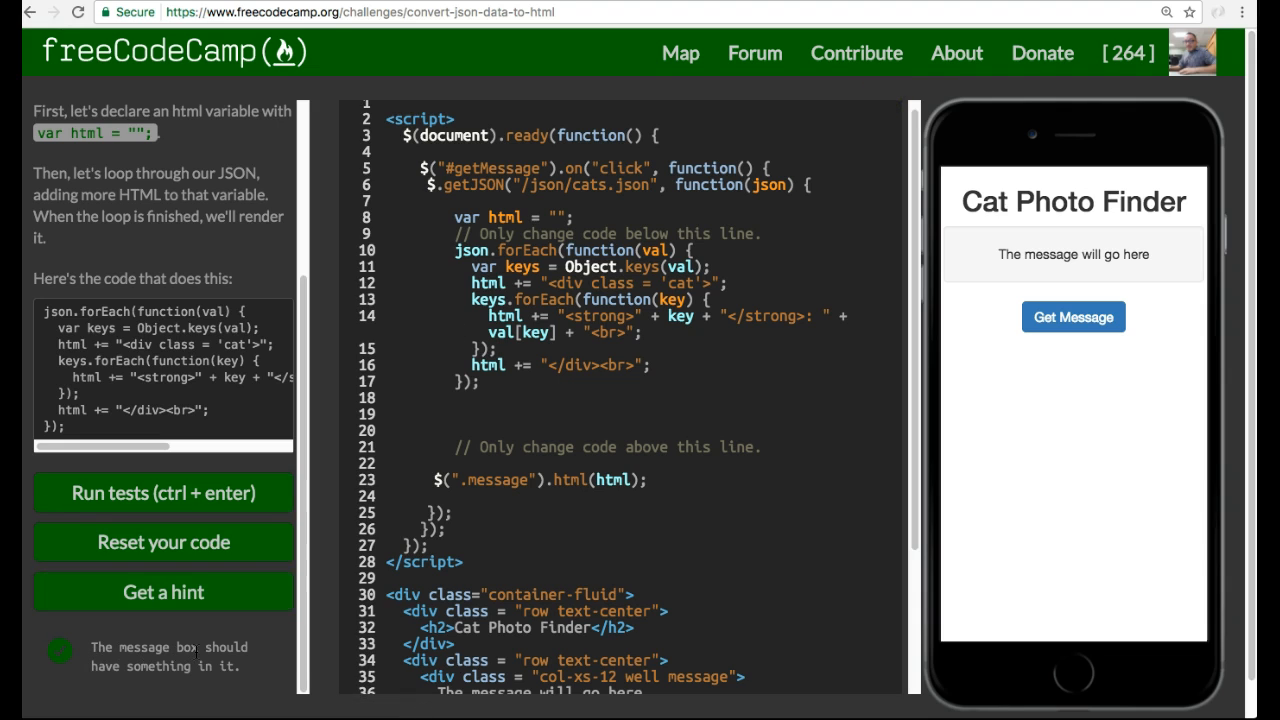
mouse_move(295, 683)
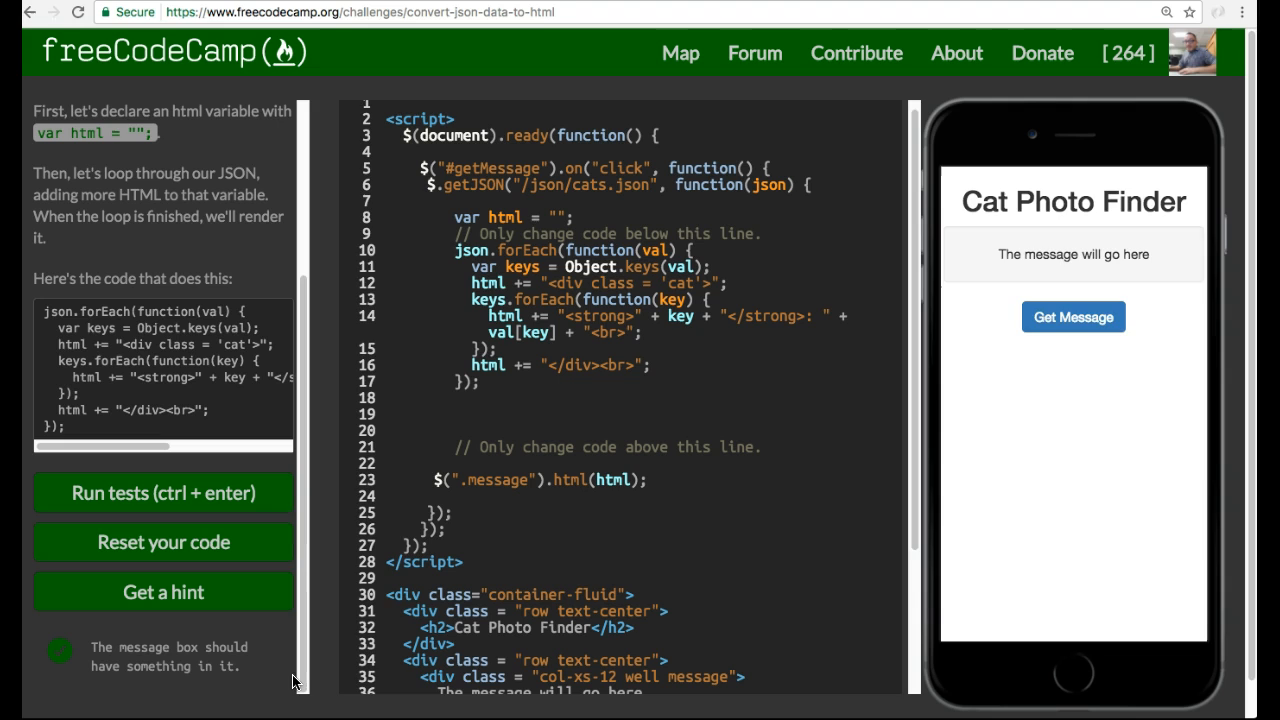
left_click(1073, 317)
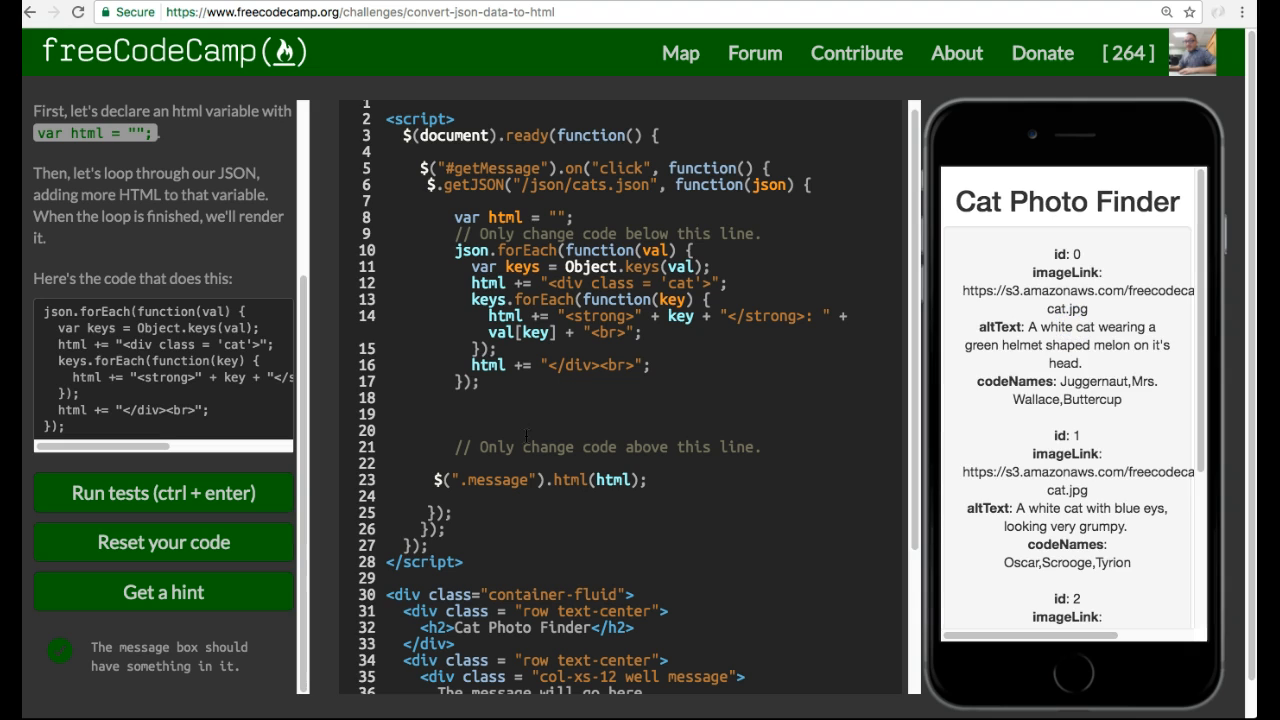